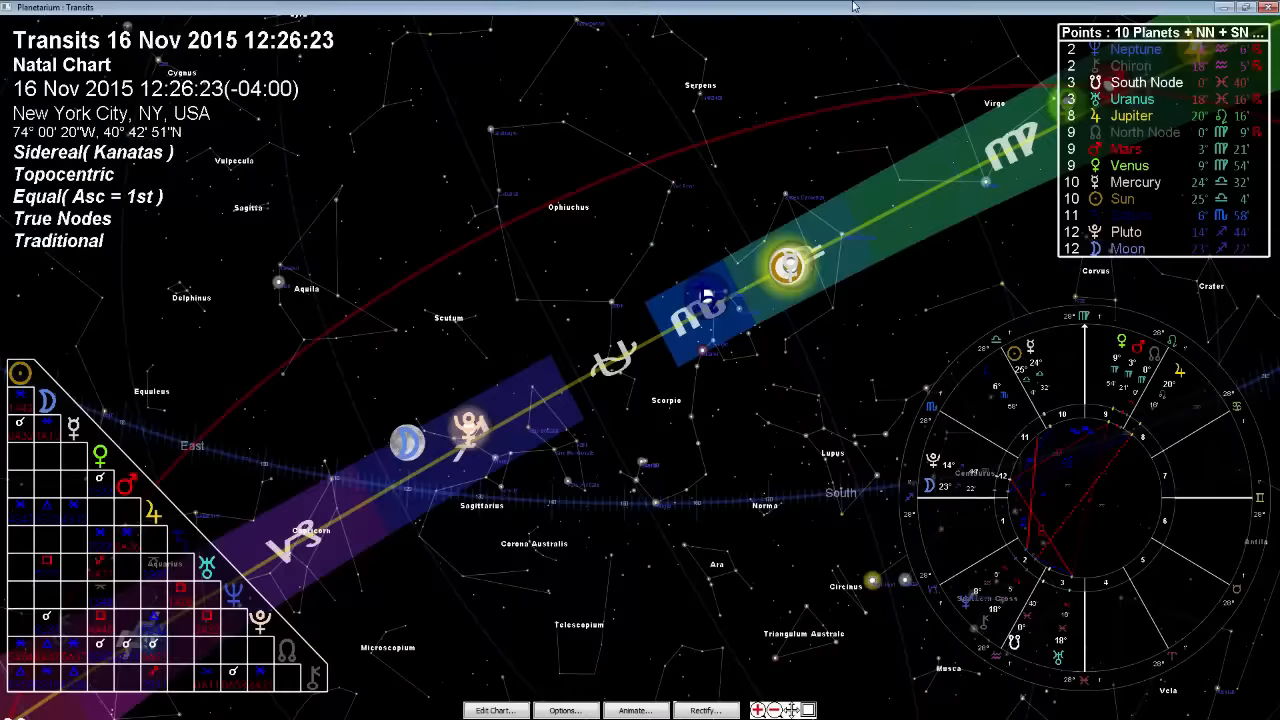
pyautogui.moveTo(433, 440)
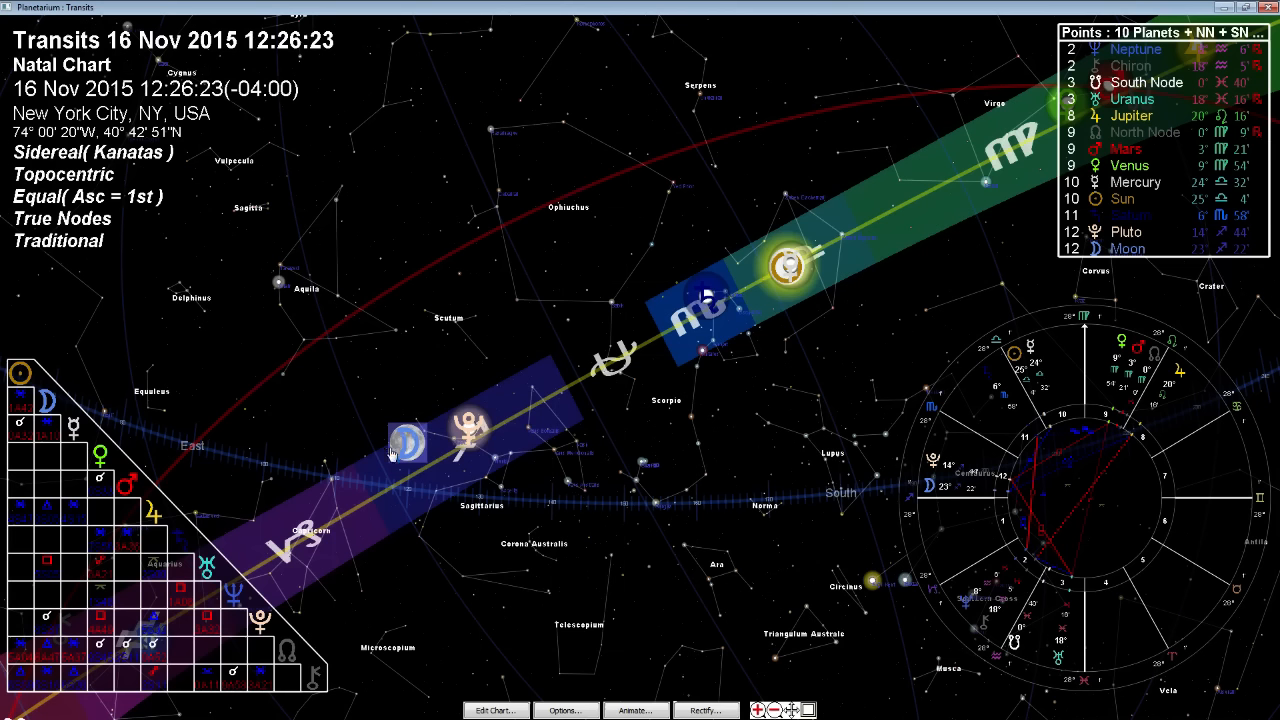
pyautogui.moveTo(390, 470)
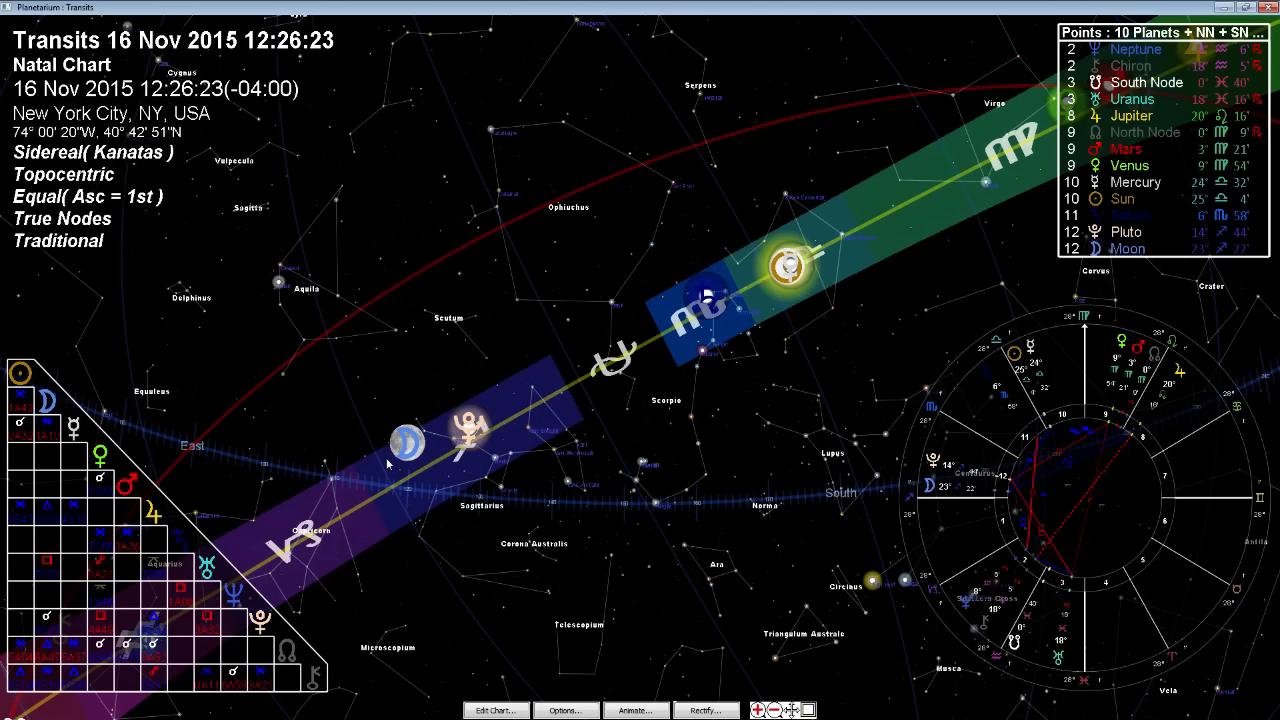
pyautogui.moveTo(538, 505)
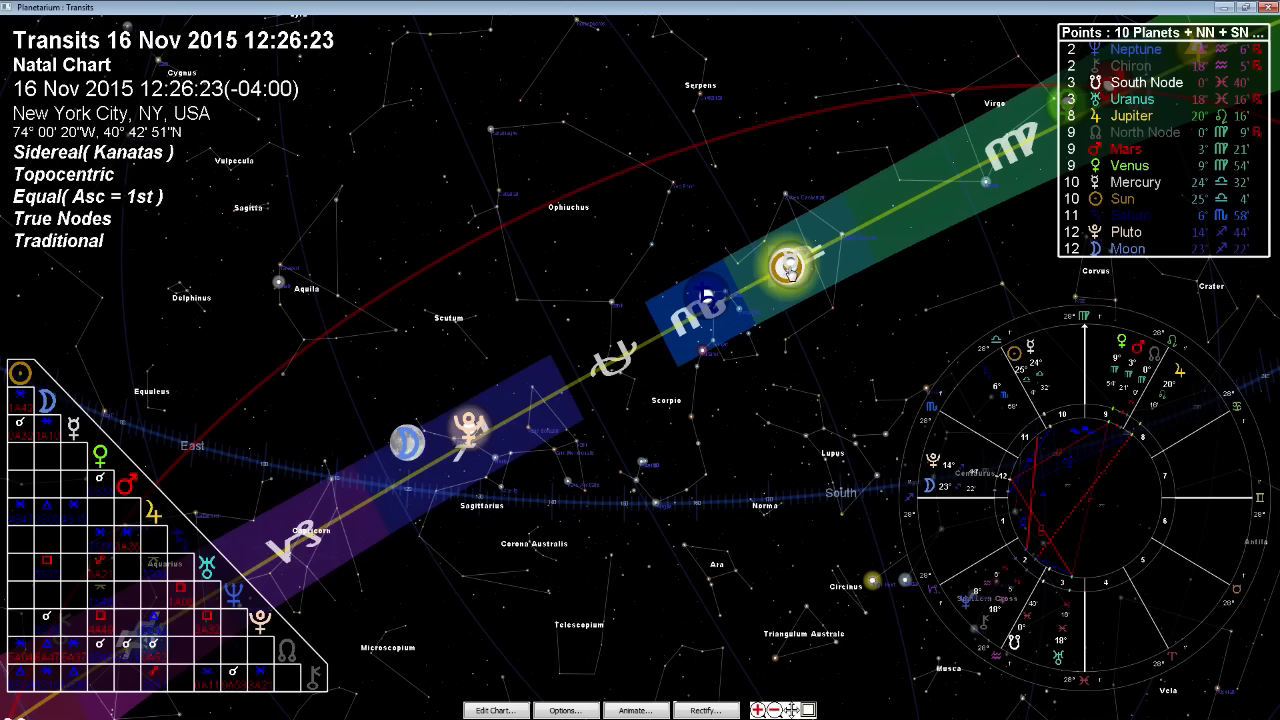
pyautogui.moveTo(632, 253)
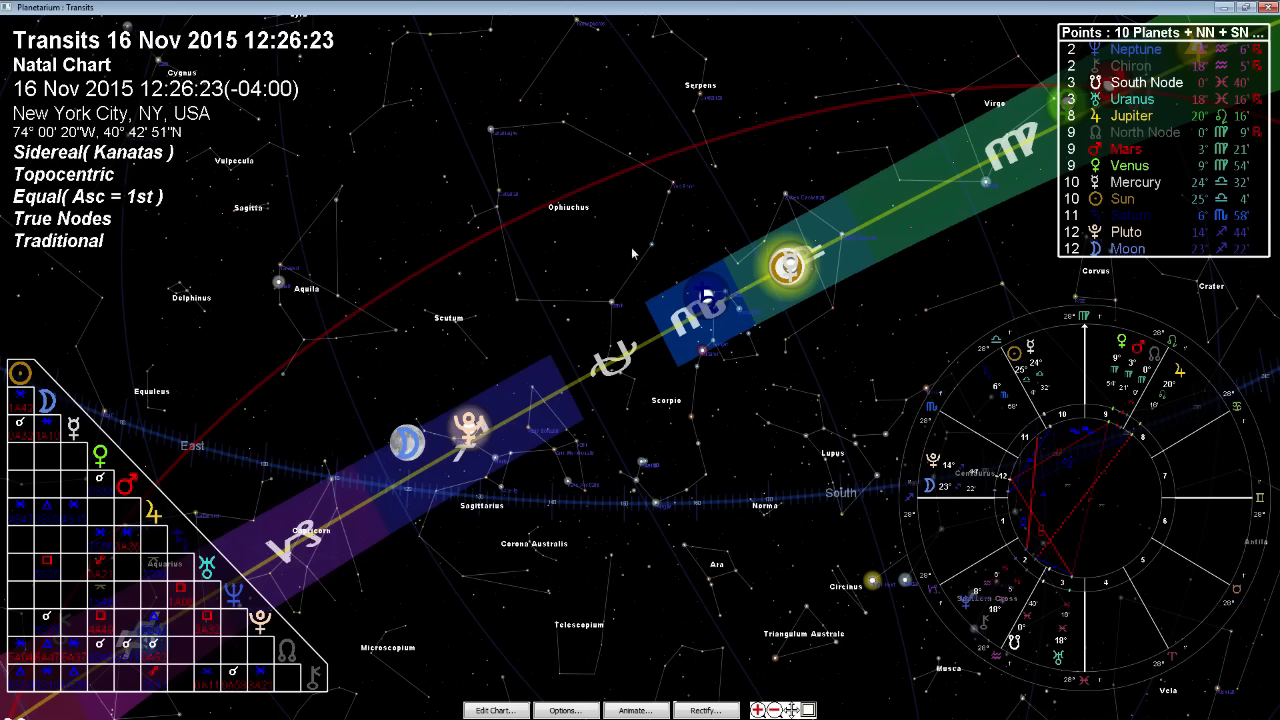
pyautogui.moveTo(793, 290)
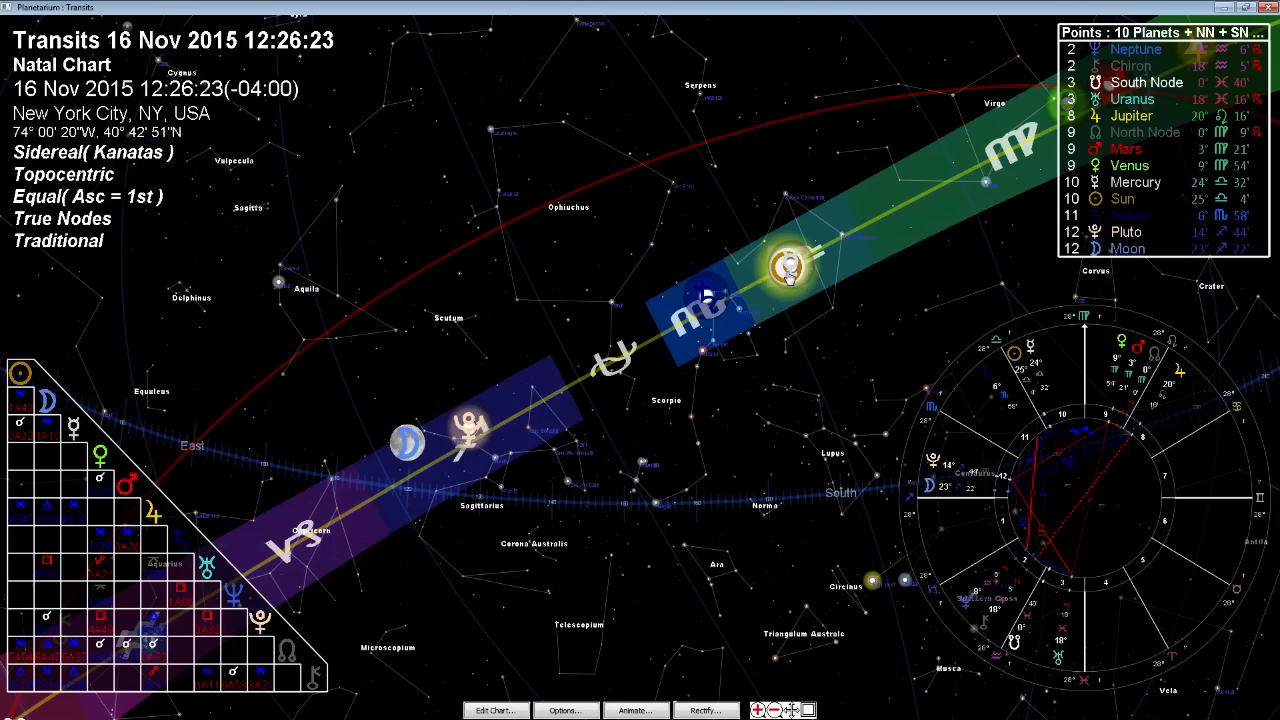
pyautogui.moveTo(790, 280)
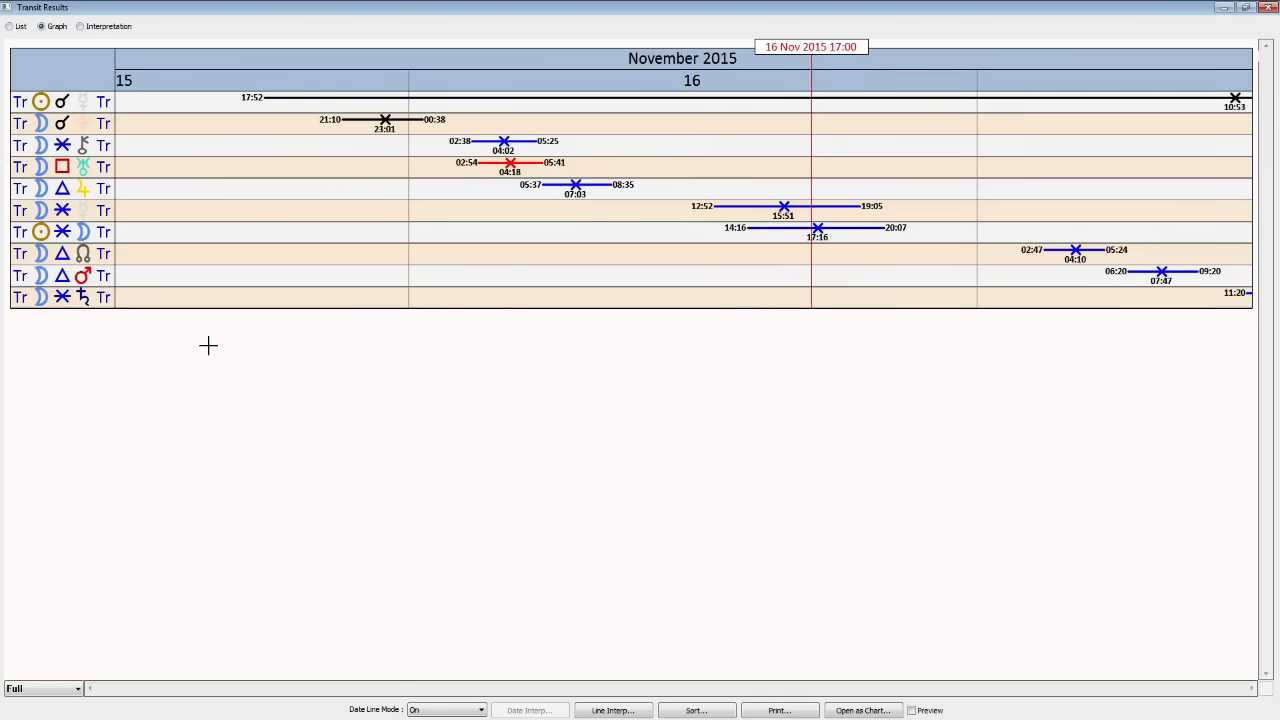
pyautogui.moveTo(73, 113)
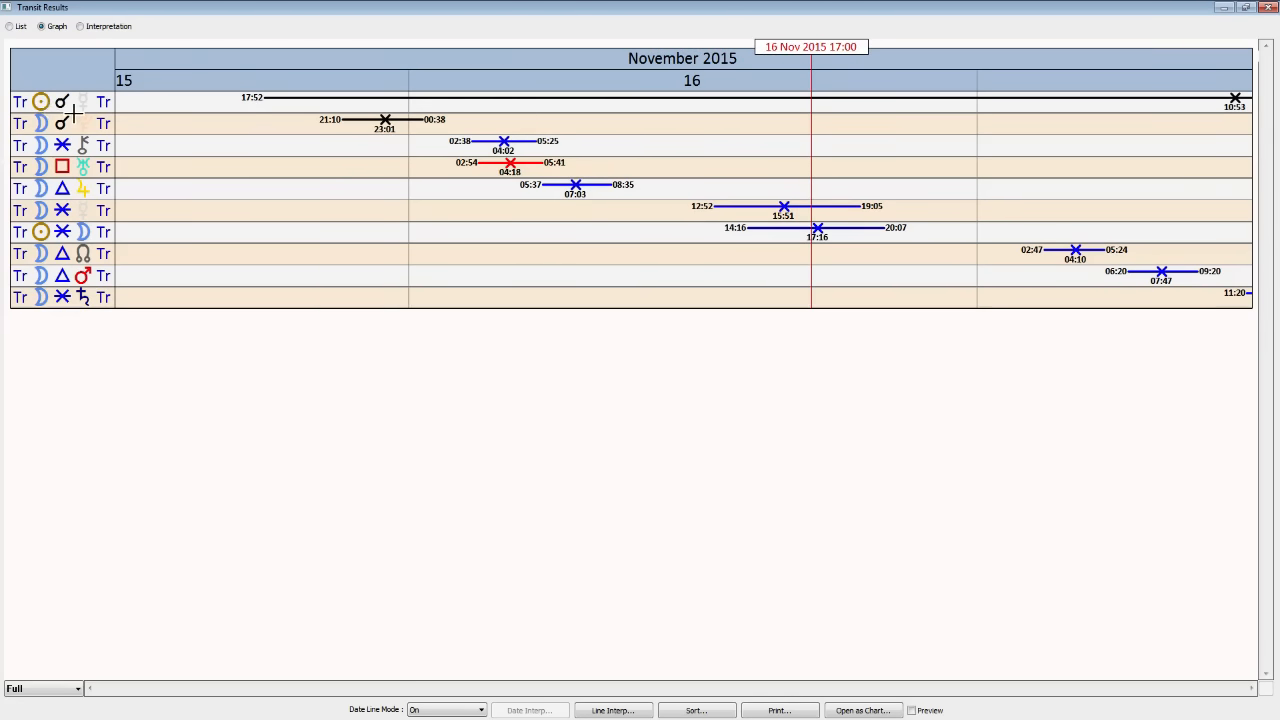
pyautogui.moveTo(758, 320)
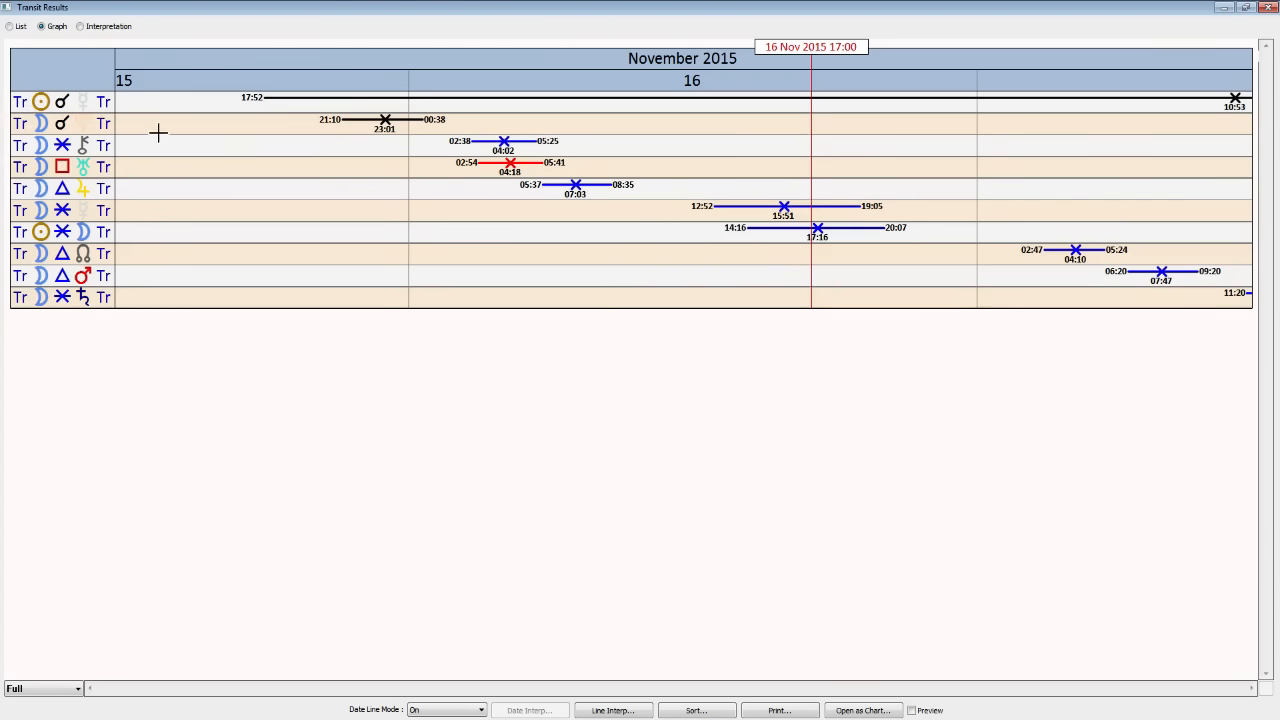
pyautogui.moveTo(160, 124)
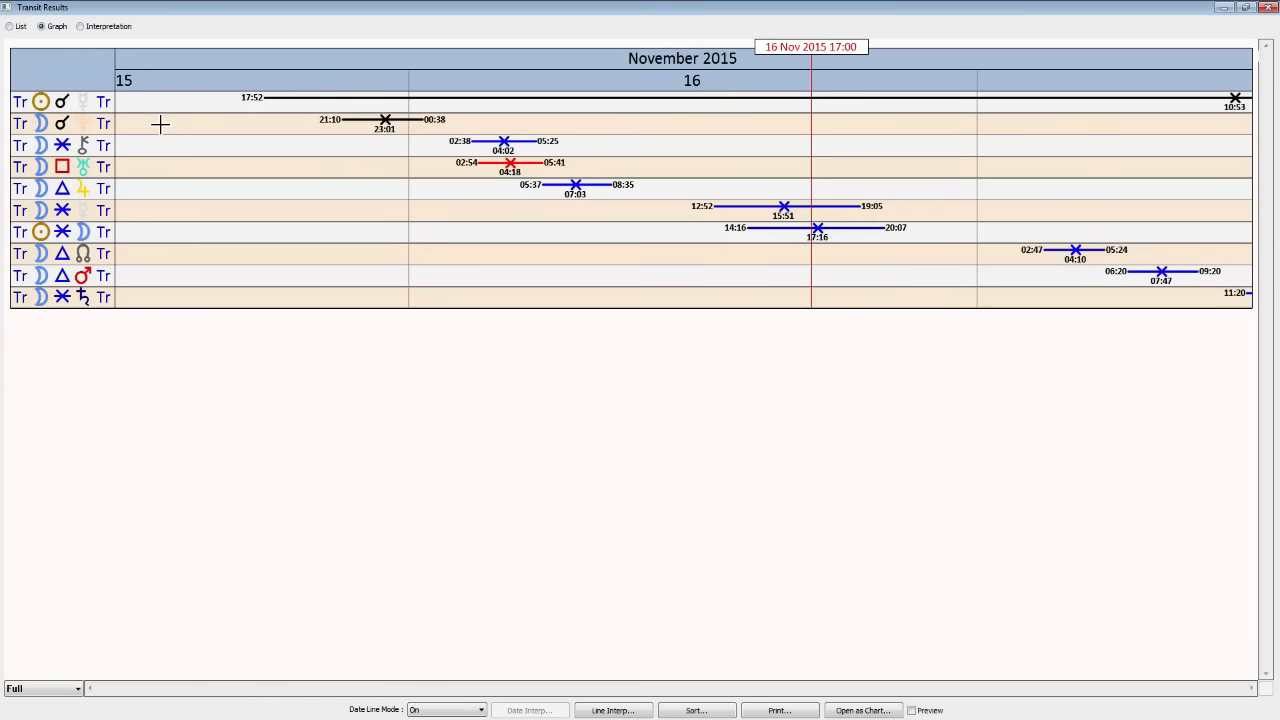
pyautogui.moveTo(140, 189)
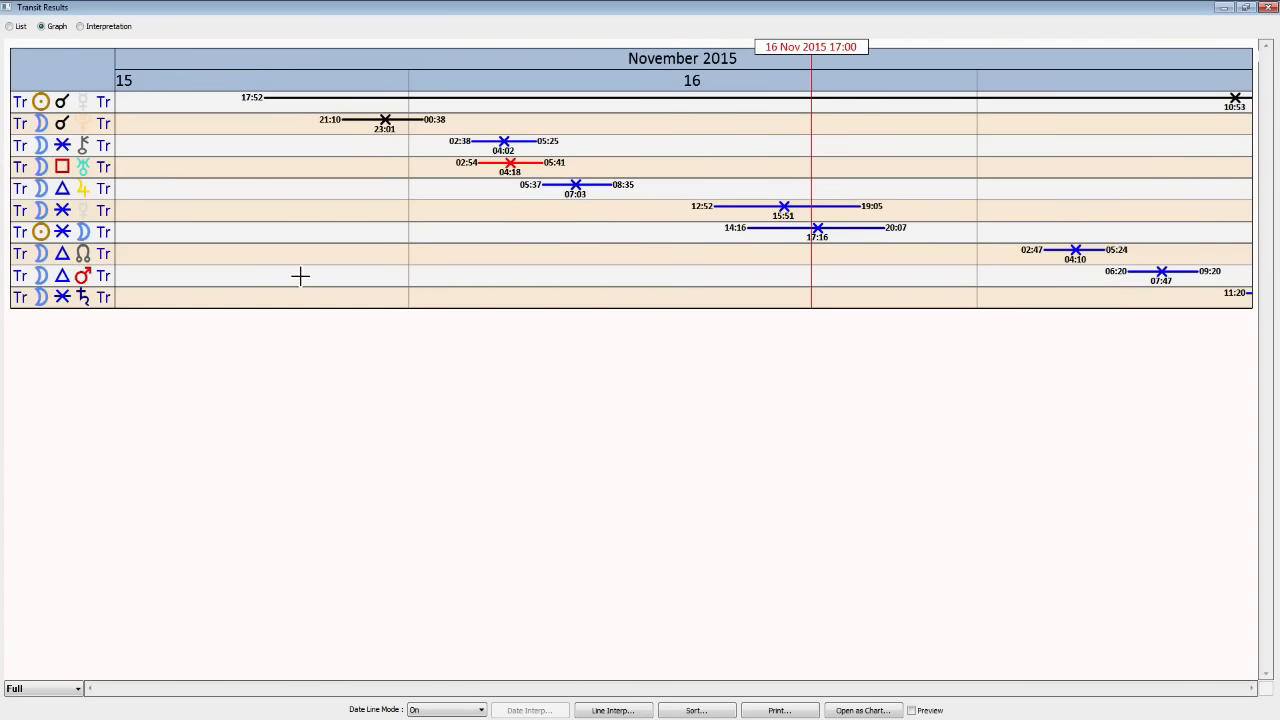
pyautogui.moveTo(556, 183)
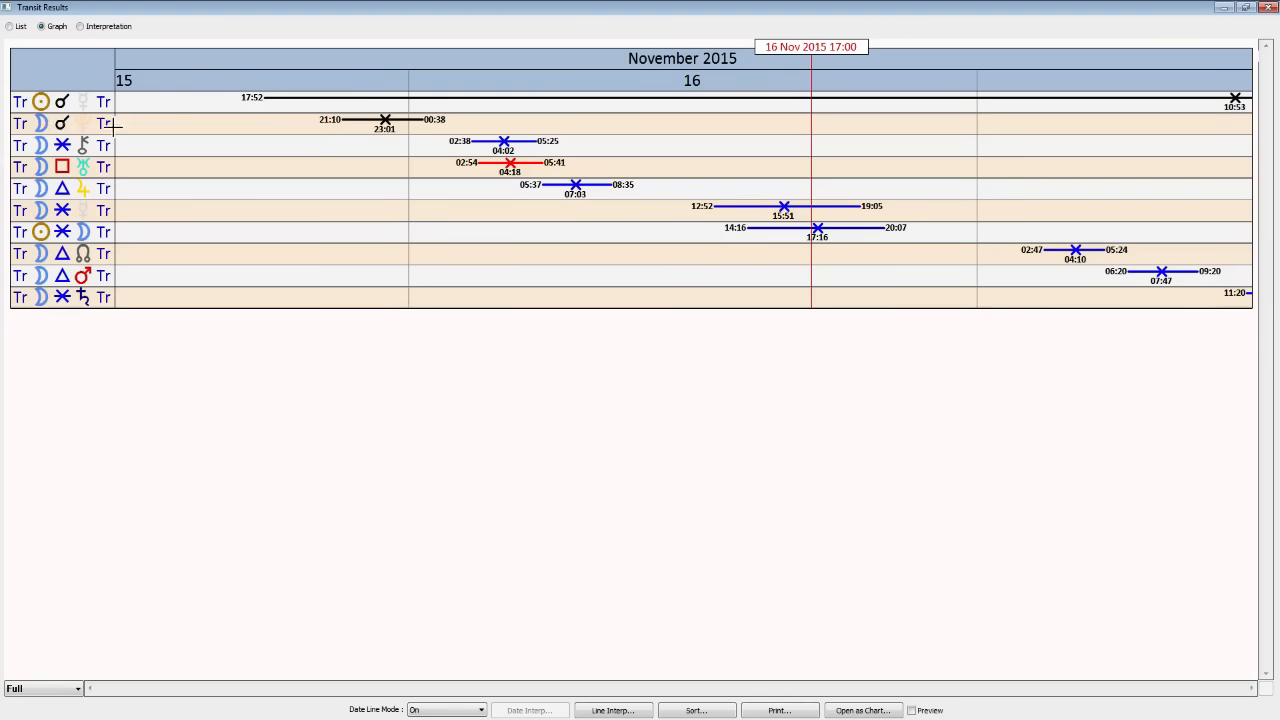
pyautogui.moveTo(103, 127)
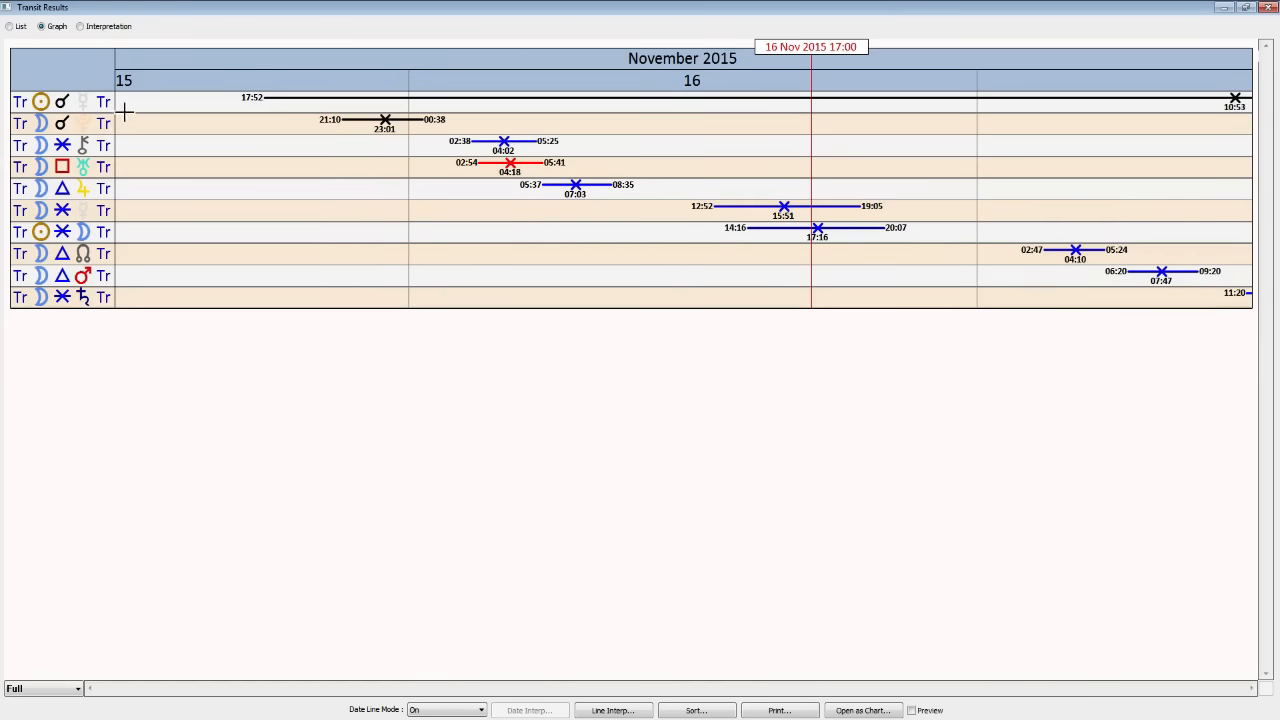
pyautogui.moveTo(34, 74)
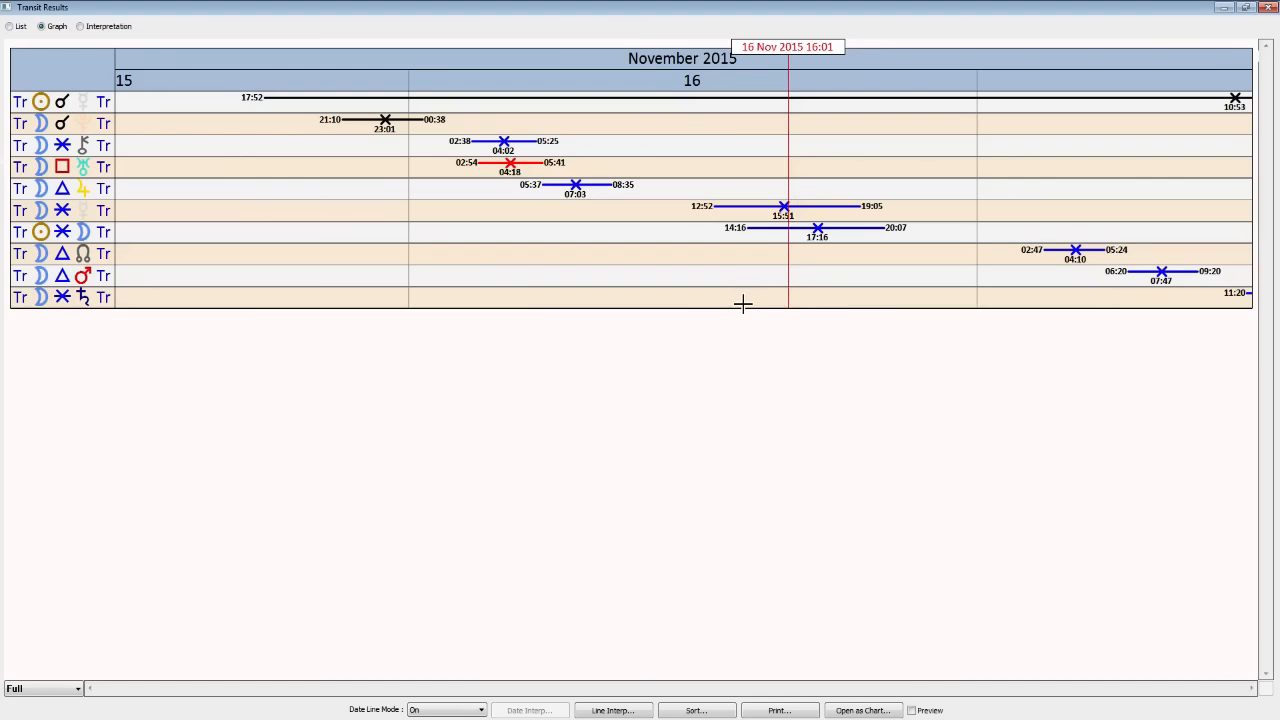
pyautogui.moveTo(766, 114)
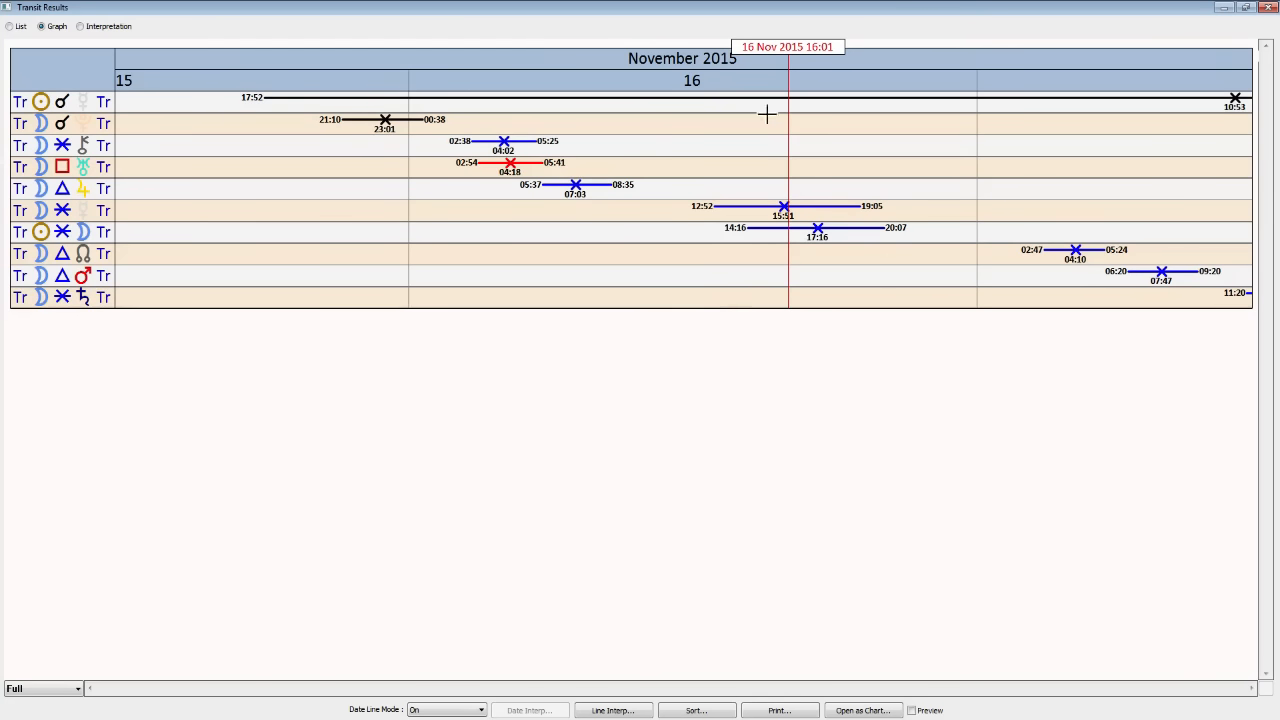
pyautogui.moveTo(676, 242)
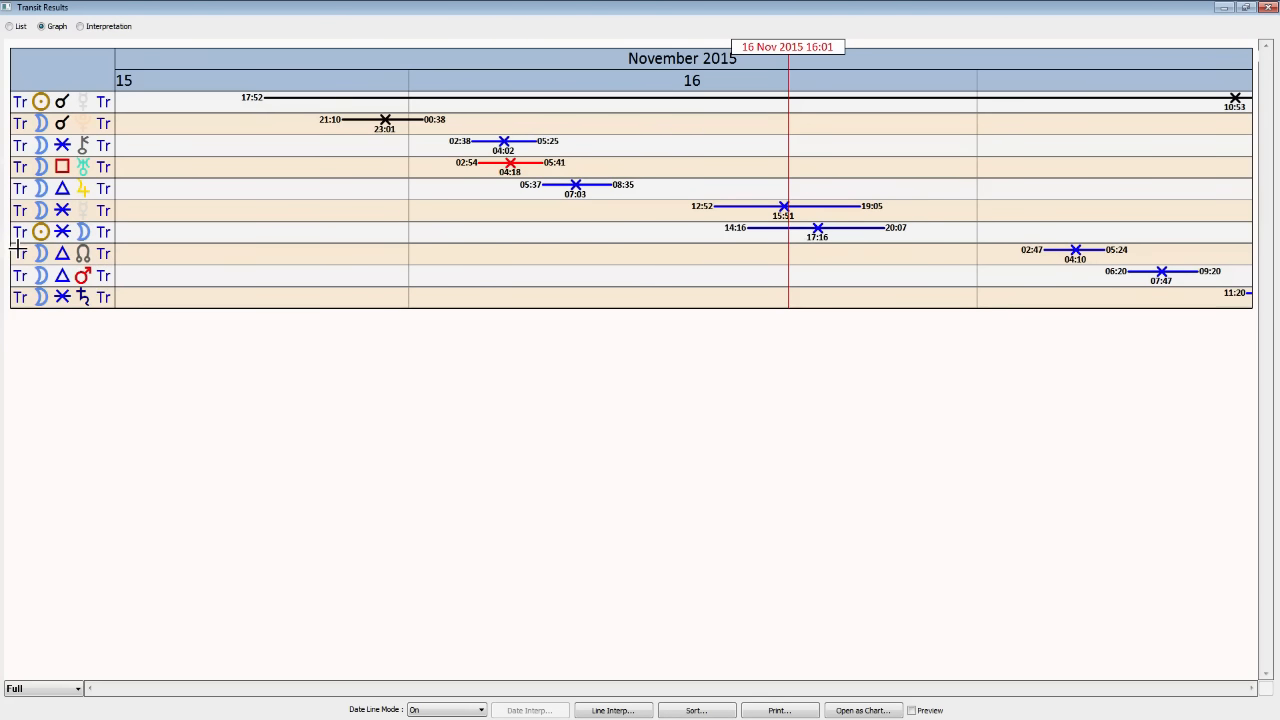
pyautogui.moveTo(45, 260)
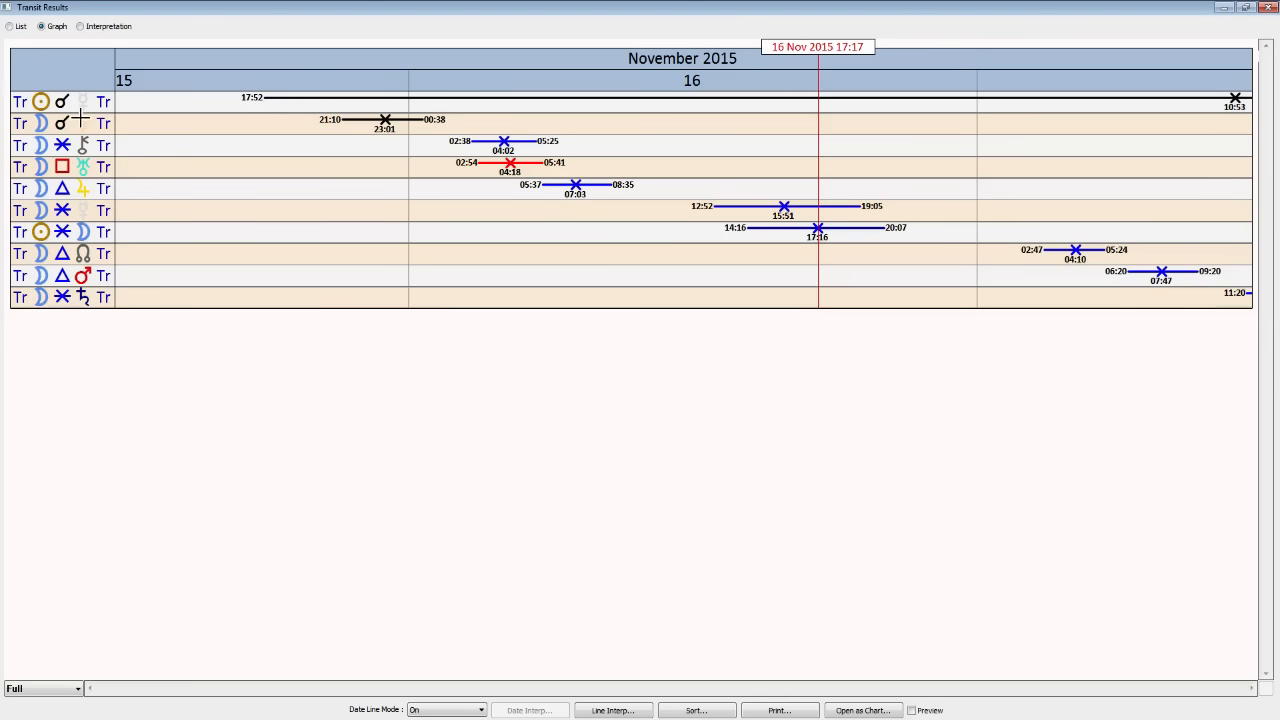
pyautogui.moveTo(770, 253)
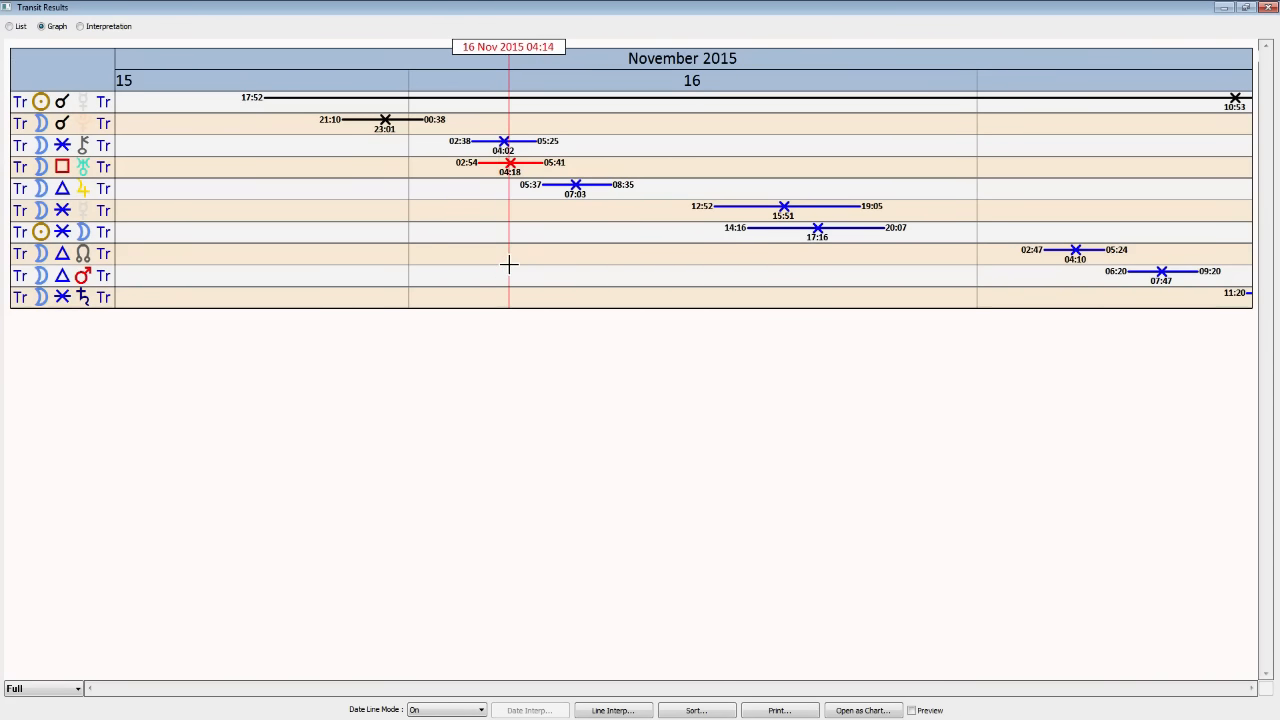
pyautogui.moveTo(510, 269)
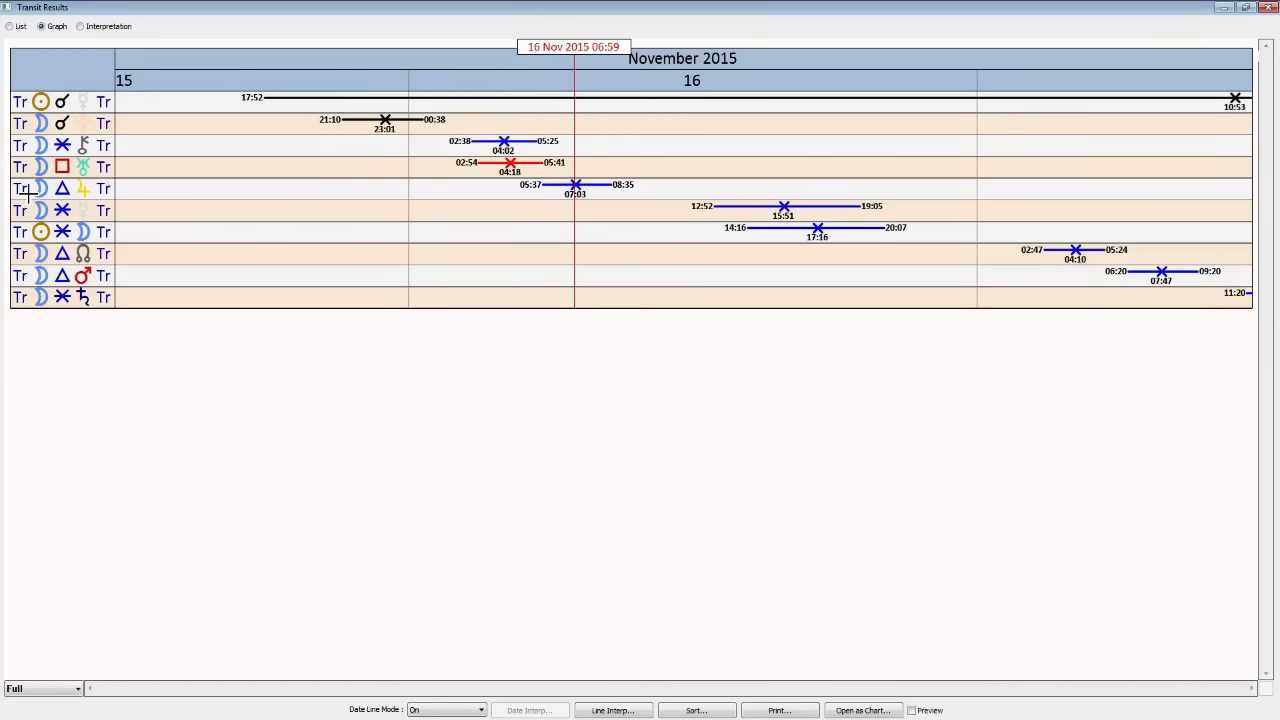
pyautogui.moveTo(714, 693)
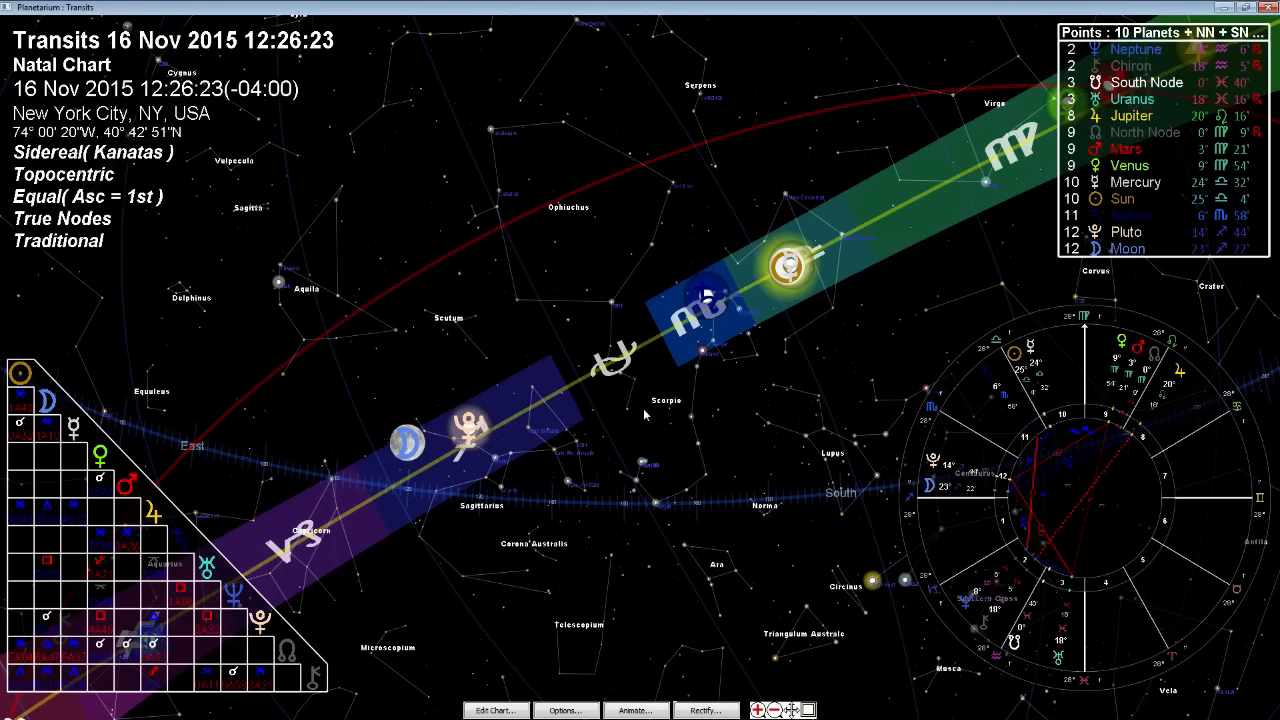
pyautogui.moveTo(470, 562)
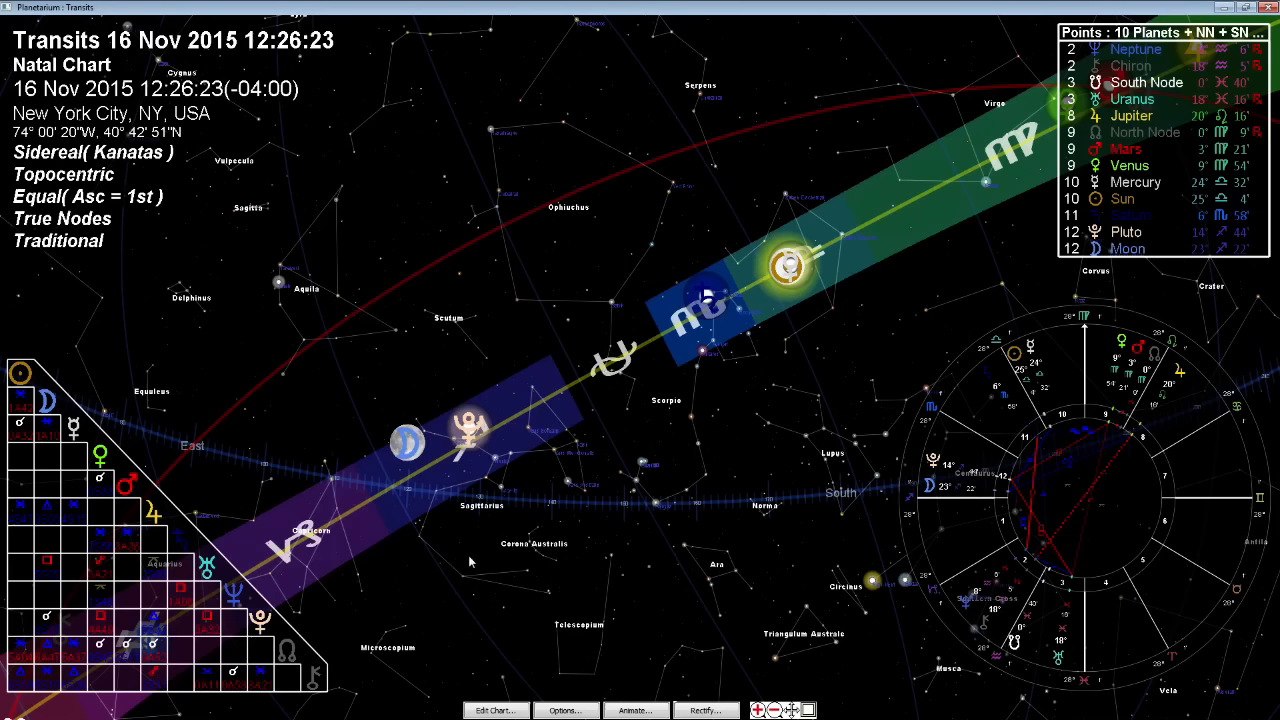
pyautogui.moveTo(471, 496)
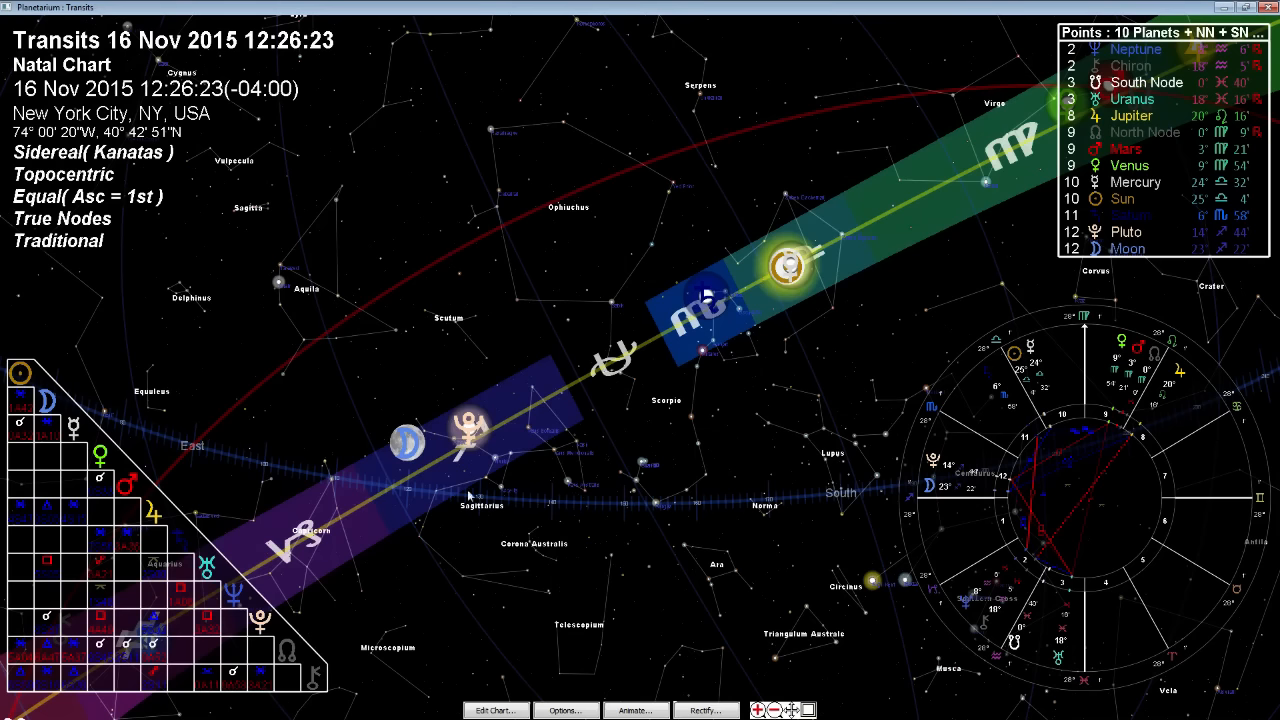
pyautogui.moveTo(771, 462)
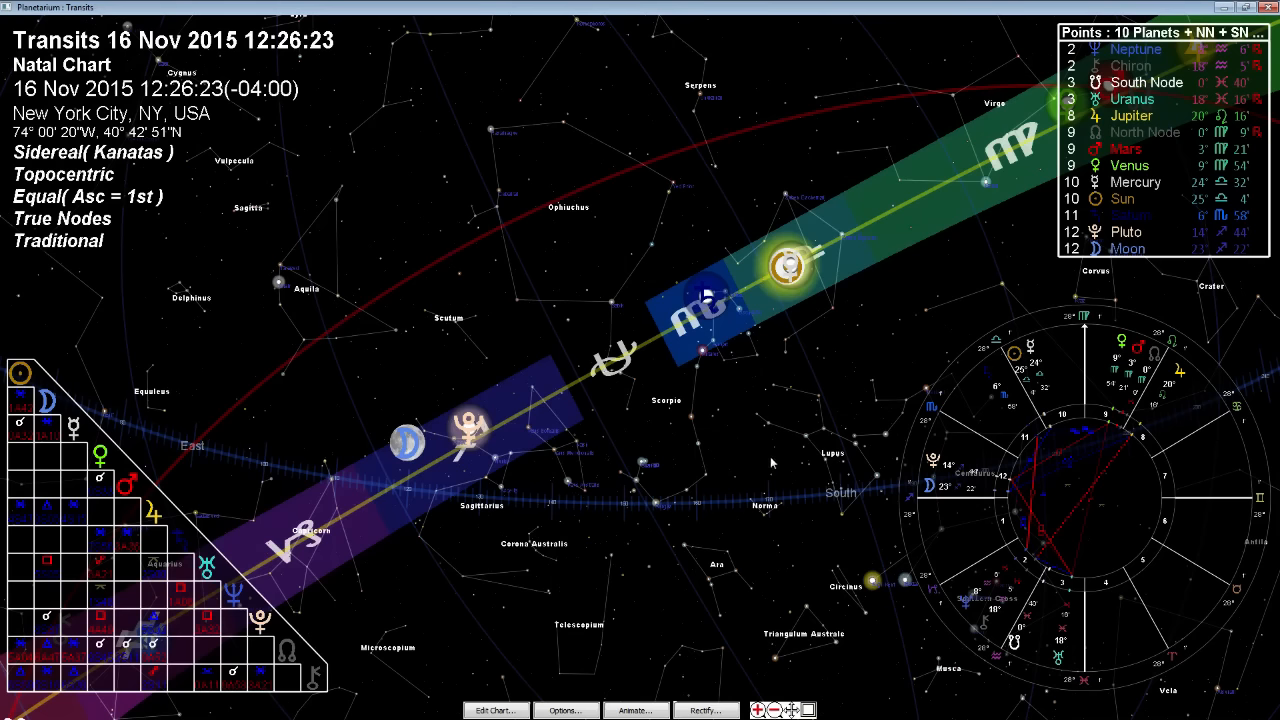